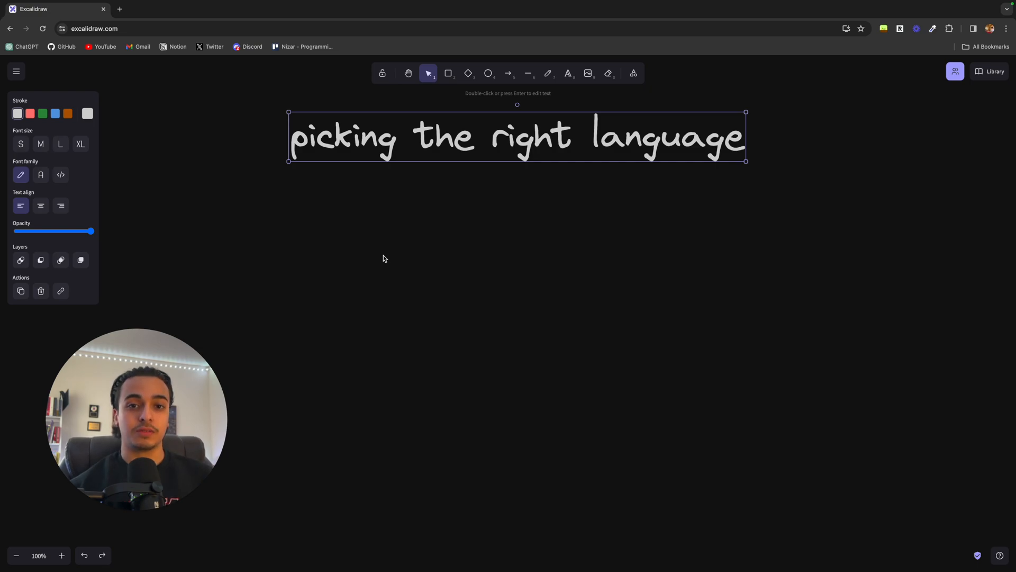
# Step: Write 'pick the wrong lang' below the arrow pointing down from the heading
pyautogui.write('pick the wrong lang')
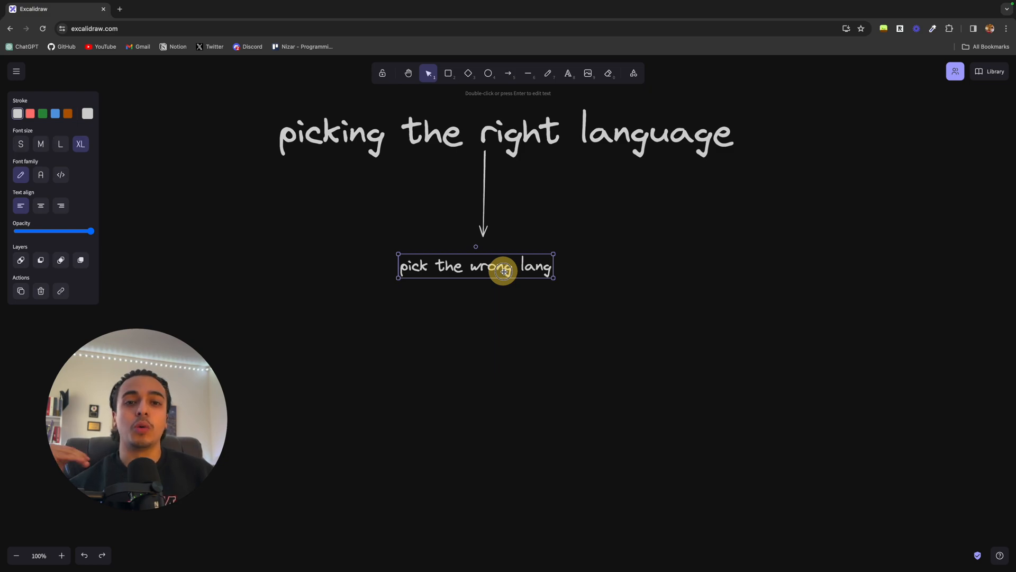
# Step: Drag the 'pick the wrong lang' text up to centre it under the arrowhead
pyautogui.moveTo(504, 270); pyautogui.dragTo(511, 259)
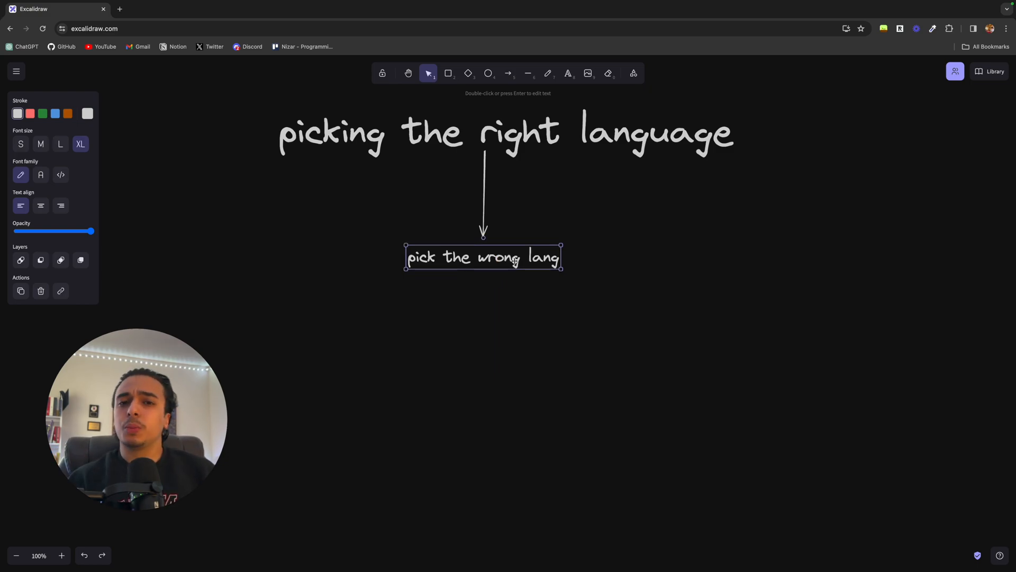